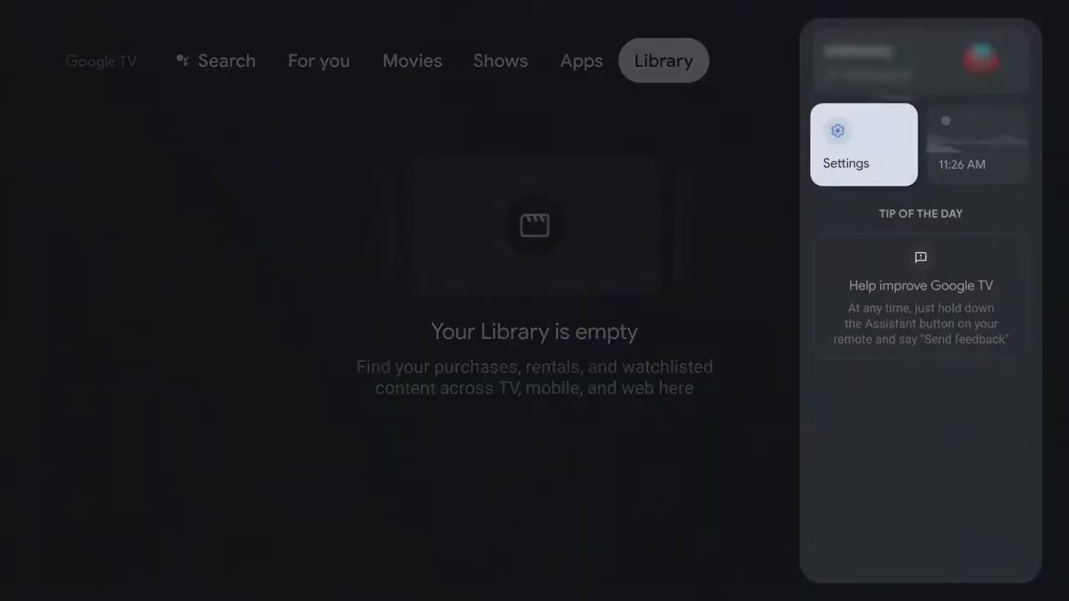
Pair the Xbox Wireless Controller through Settings > Remotes & Accessories.
{"action": "left_click", "coordinate": [862, 144]}
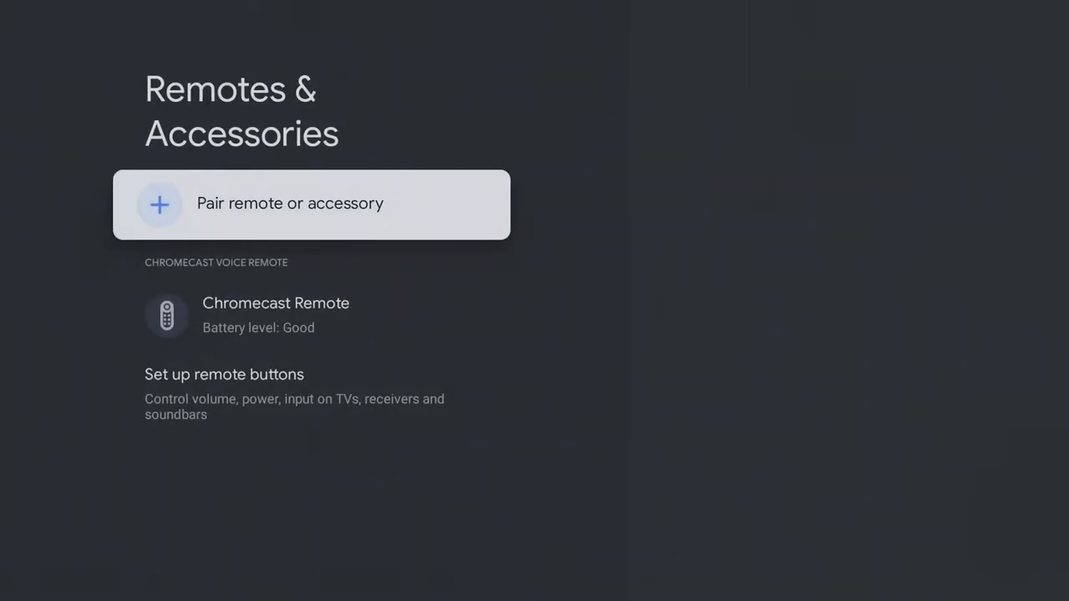
{"action": "left_click", "coordinate": [290, 204]}
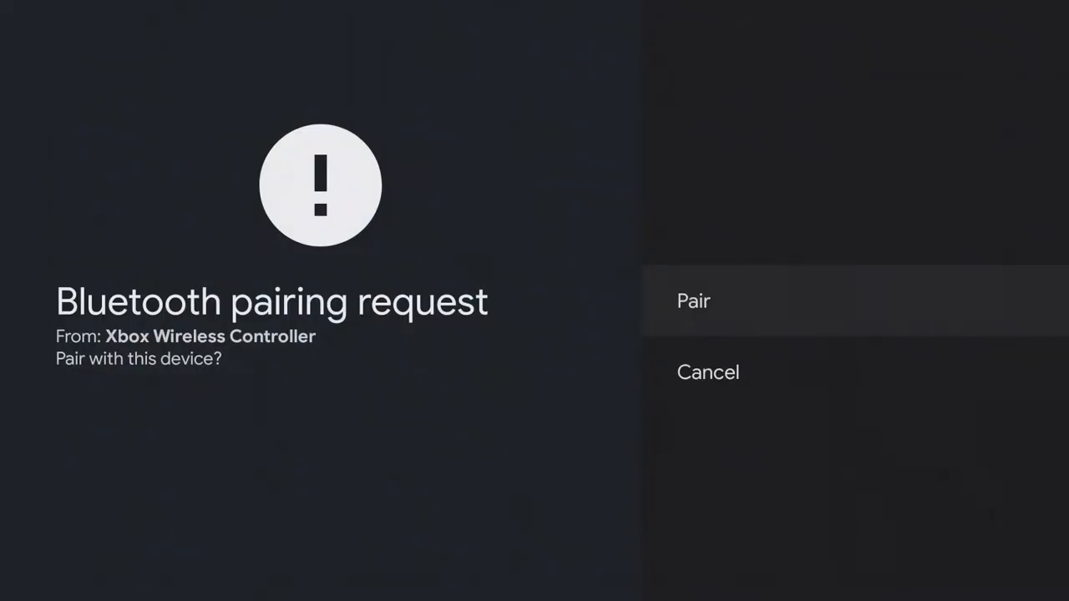
{"action": "left_click", "coordinate": [693, 300]}
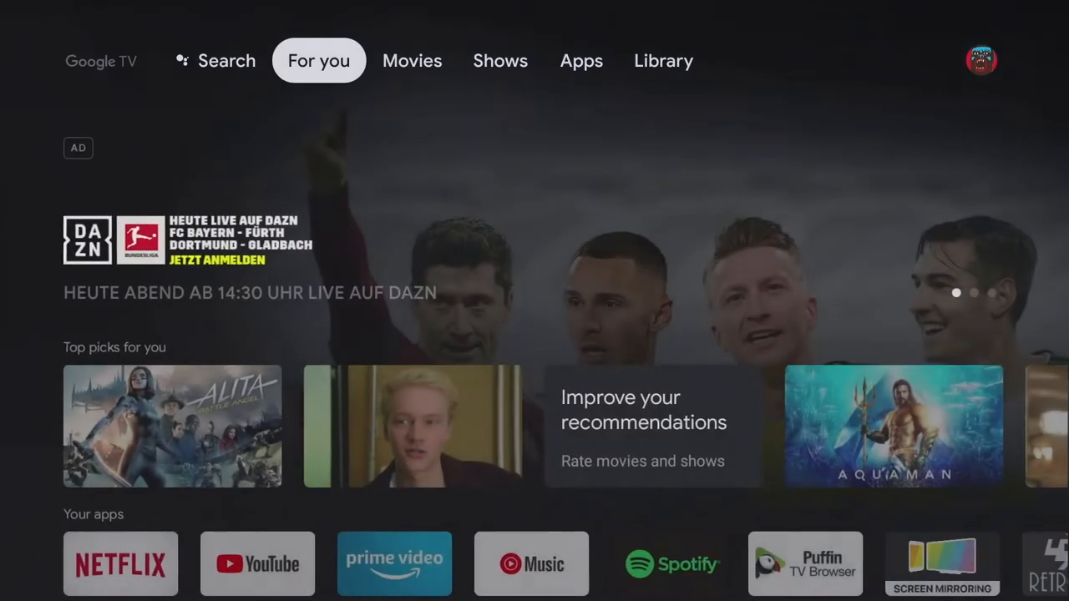
Find RetroArch in the app search, install it and launch it.
{"action": "left_click", "coordinate": [581, 60]}
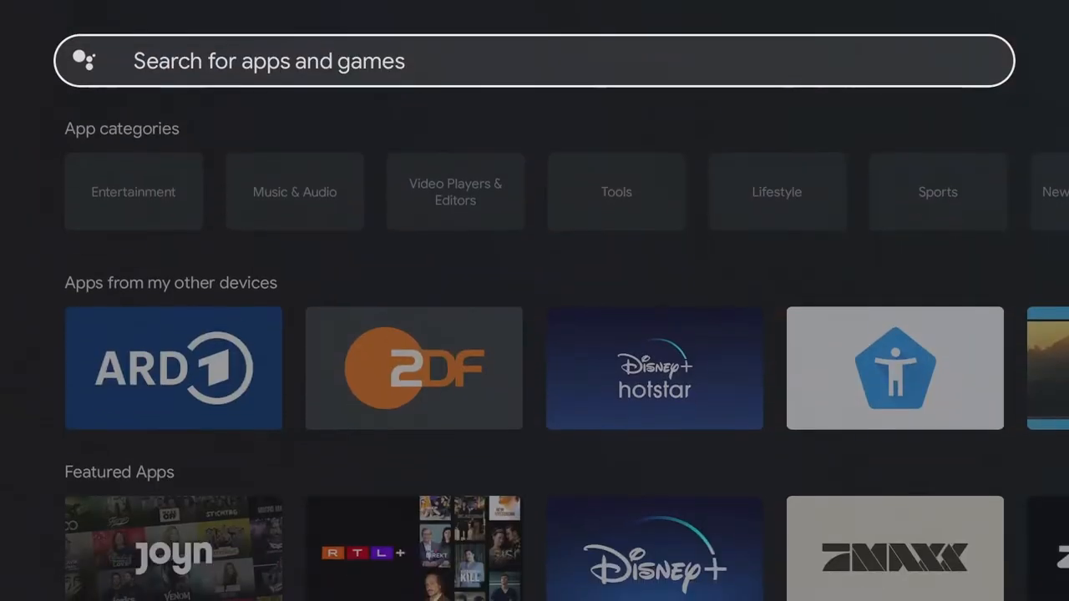
{"action": "left_click", "coordinate": [534, 60]}
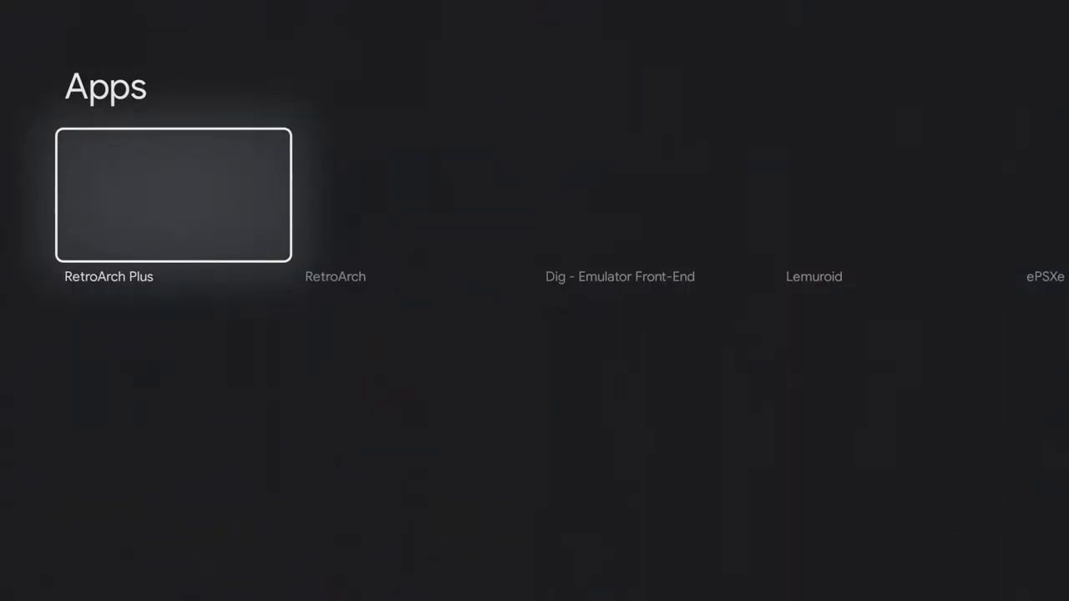
{"action": "scroll", "scroll_direction": "right", "scroll_amount": 3}
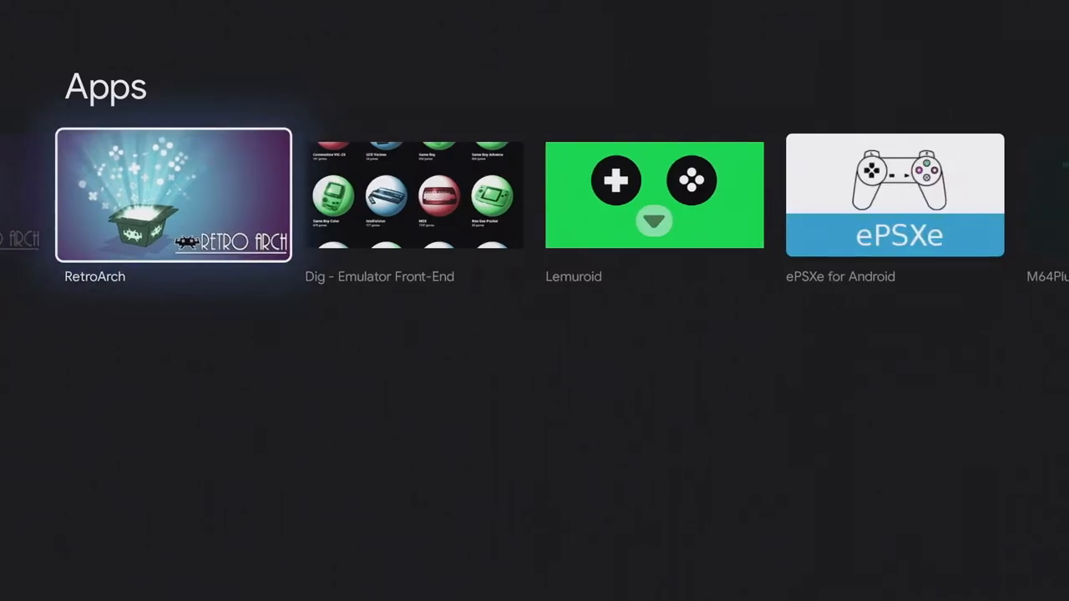
{"action": "left_click", "coordinate": [173, 196]}
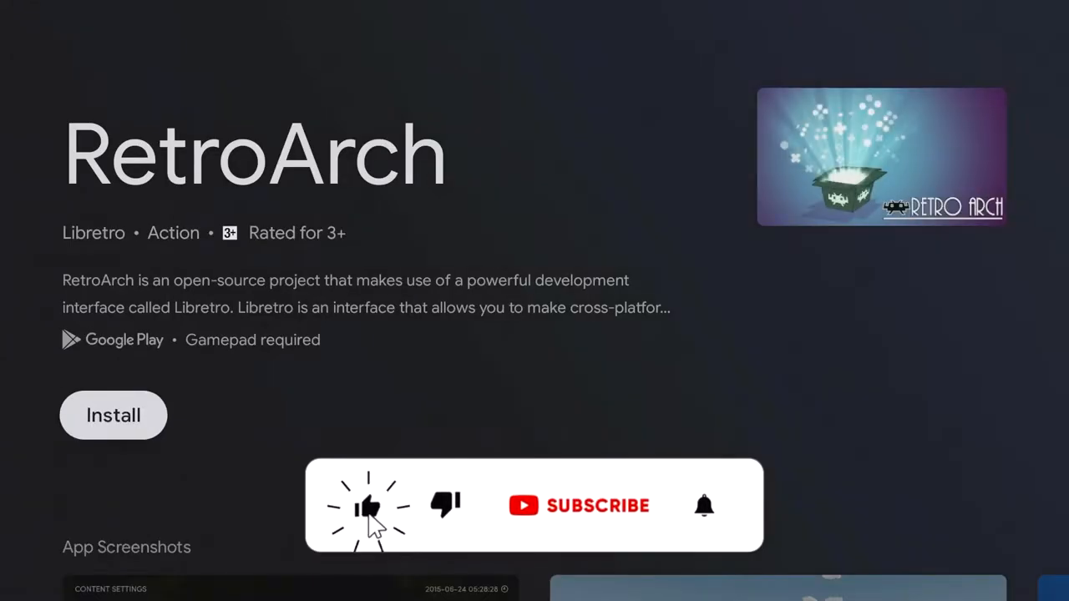
{"action": "left_click", "coordinate": [114, 414]}
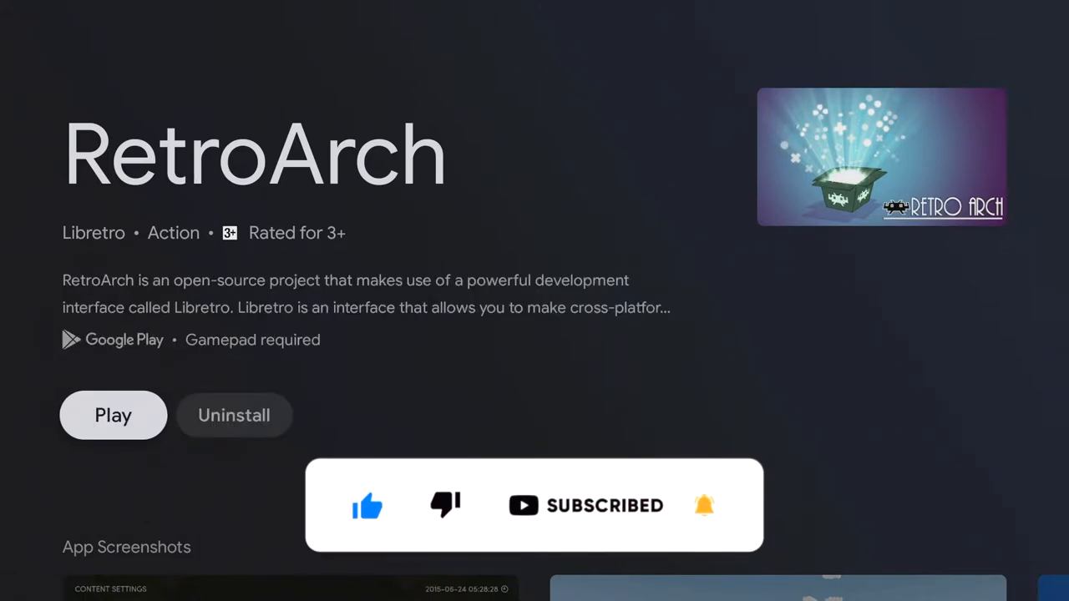
{"action": "left_click", "coordinate": [113, 414]}
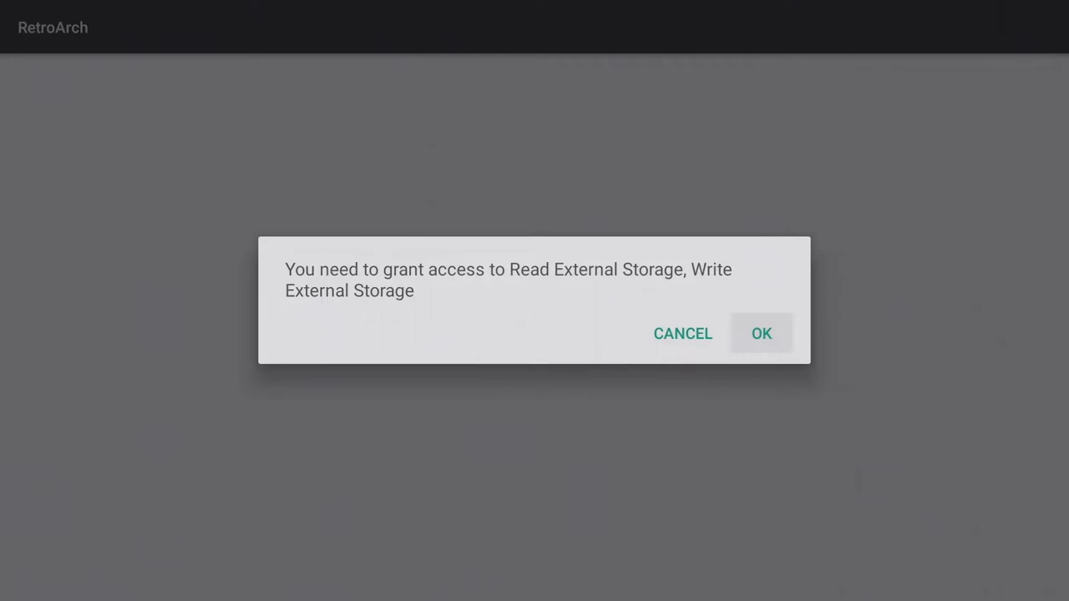
Grant RetroArch read and write access to external storage.
{"action": "left_click", "coordinate": [762, 334]}
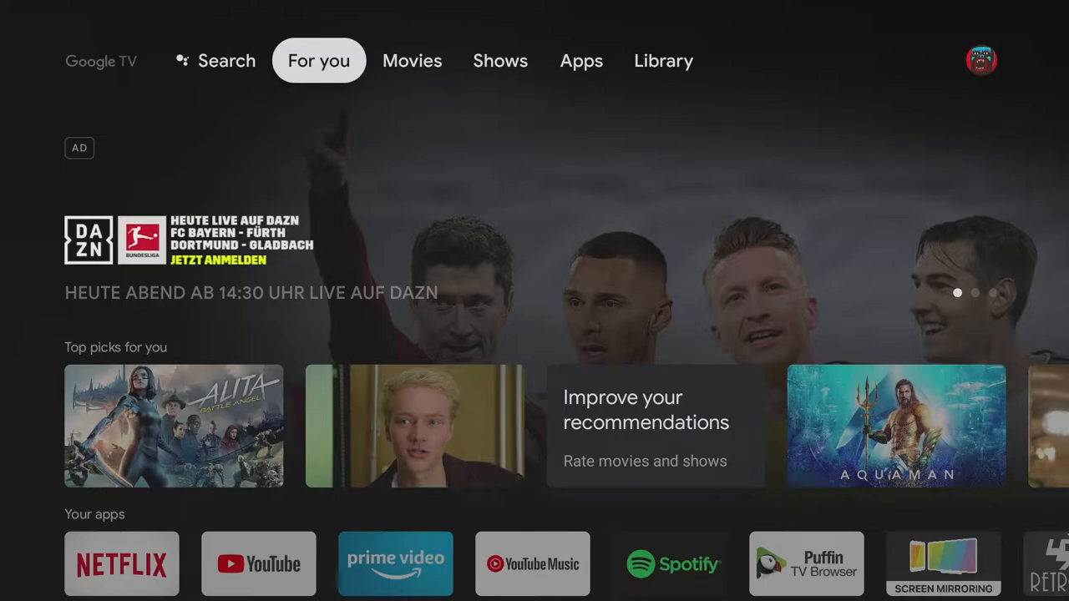
Find File Commander in the Apps section and install it.
{"action": "left_click", "coordinate": [581, 60]}
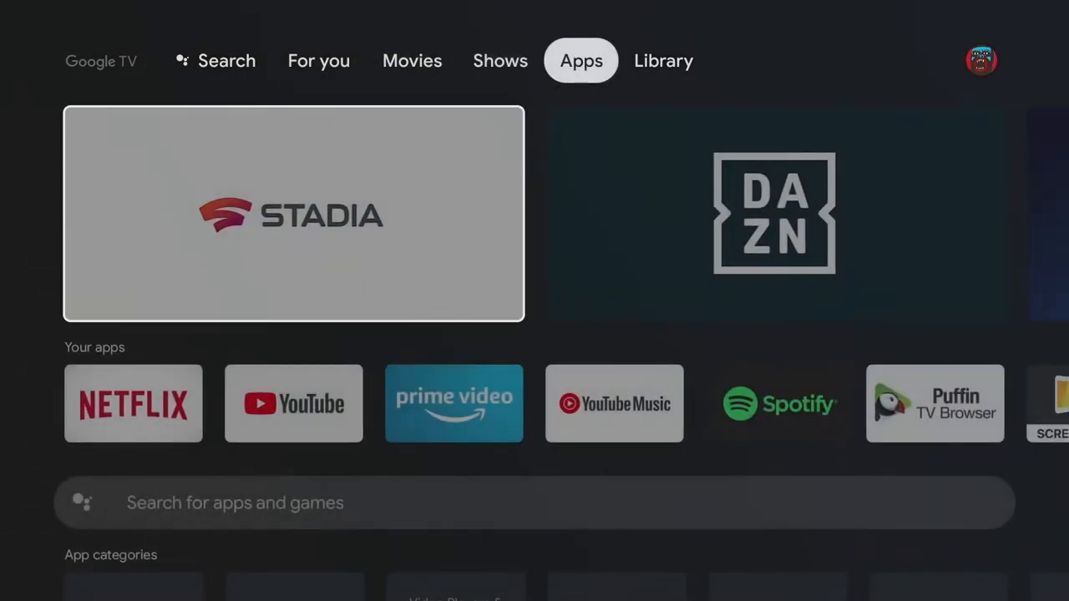
{"action": "scroll", "scroll_direction": "down", "scroll_amount": 3}
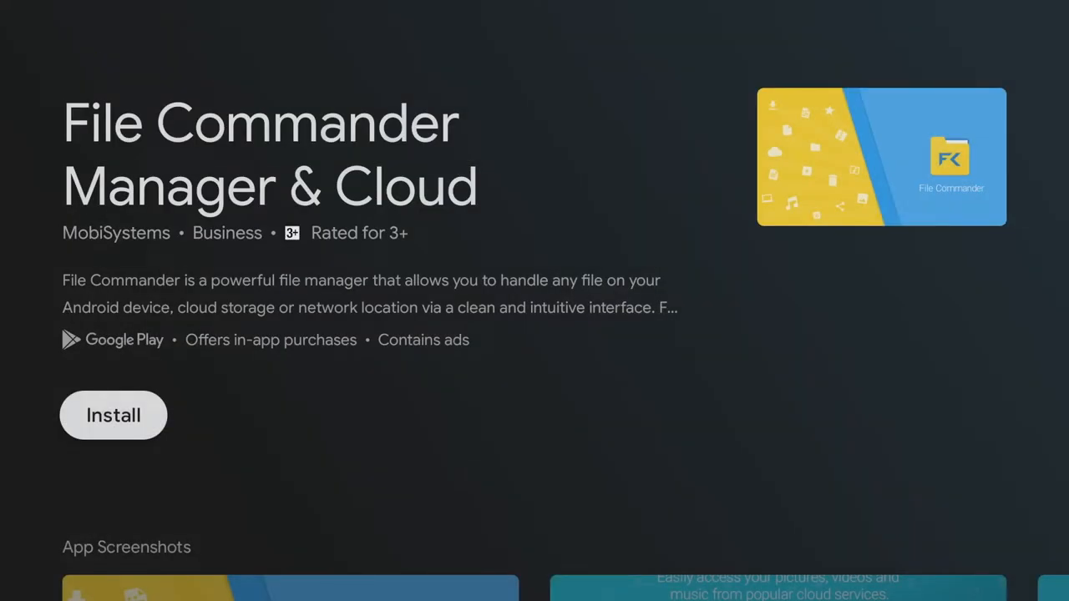
{"action": "left_click", "coordinate": [114, 414]}
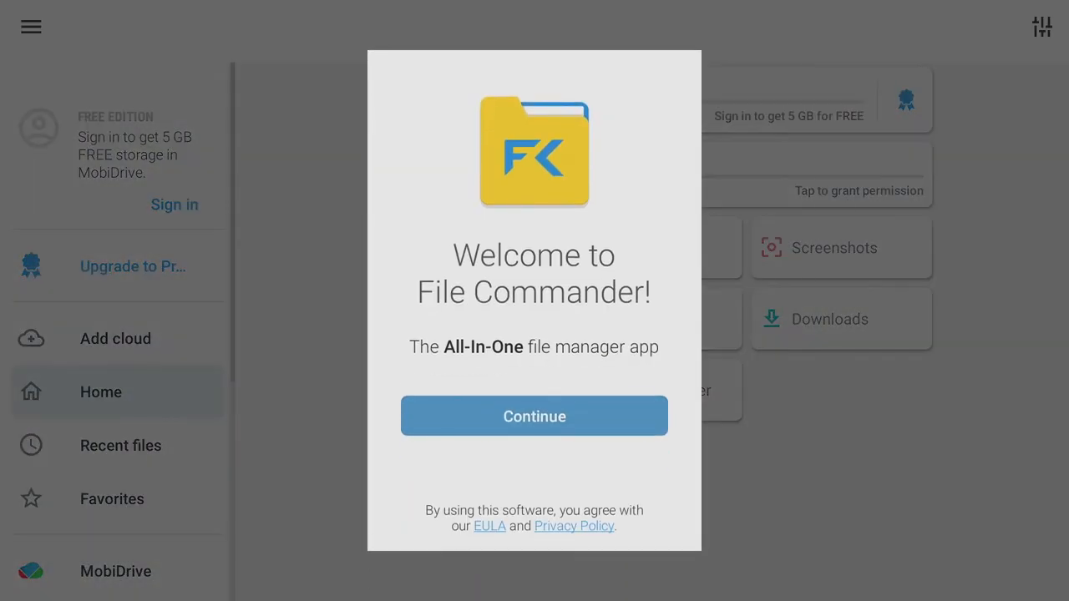
Get past File Commander's welcome pages, decline the free trial and allow file access.
{"action": "left_click", "coordinate": [535, 415]}
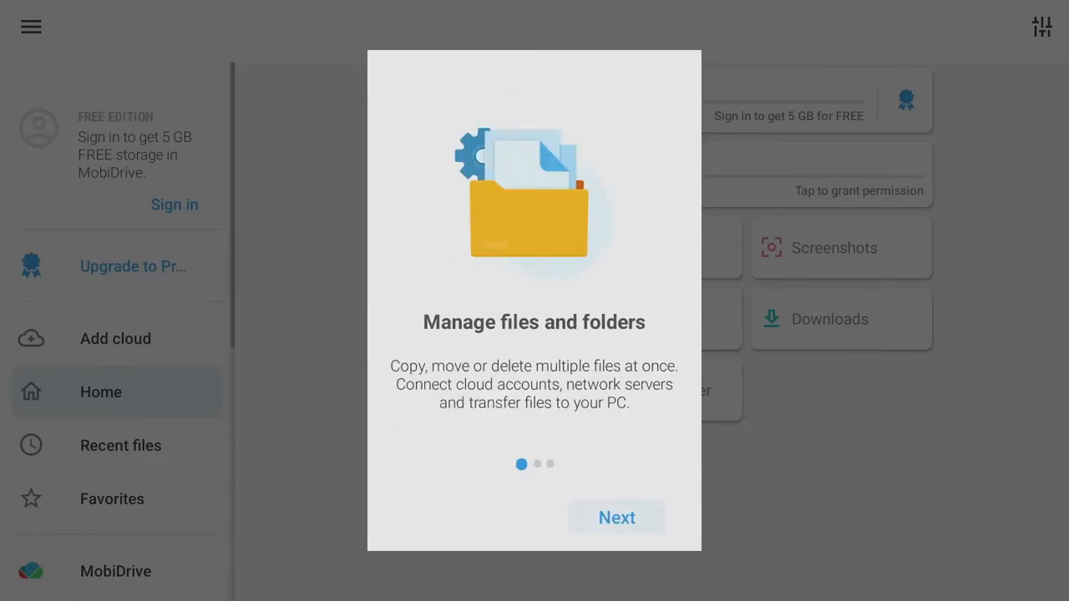
{"action": "left_click", "coordinate": [616, 517]}
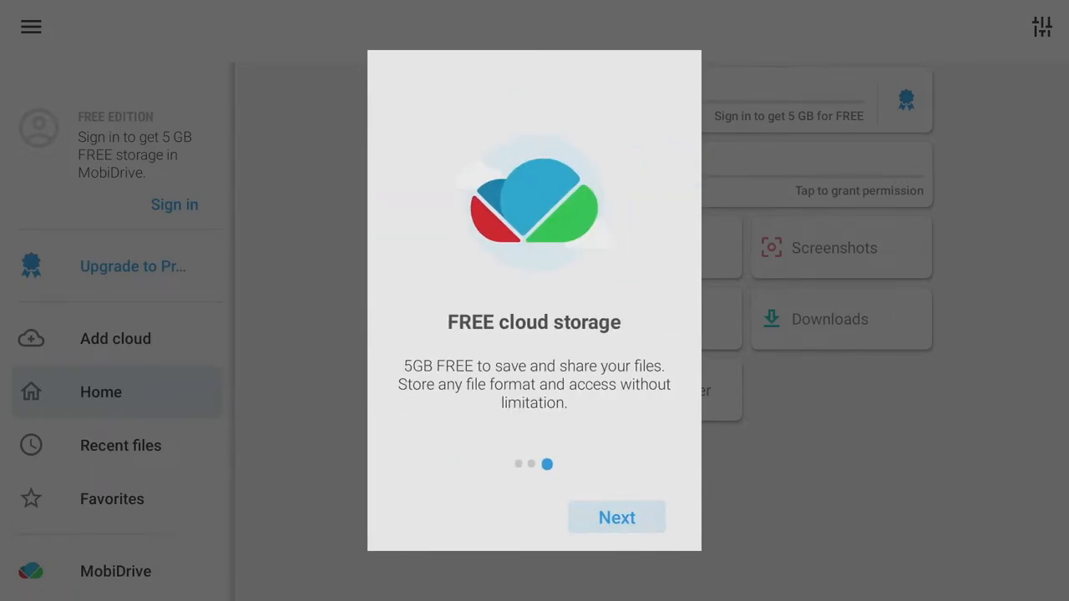
{"action": "left_click", "coordinate": [616, 518]}
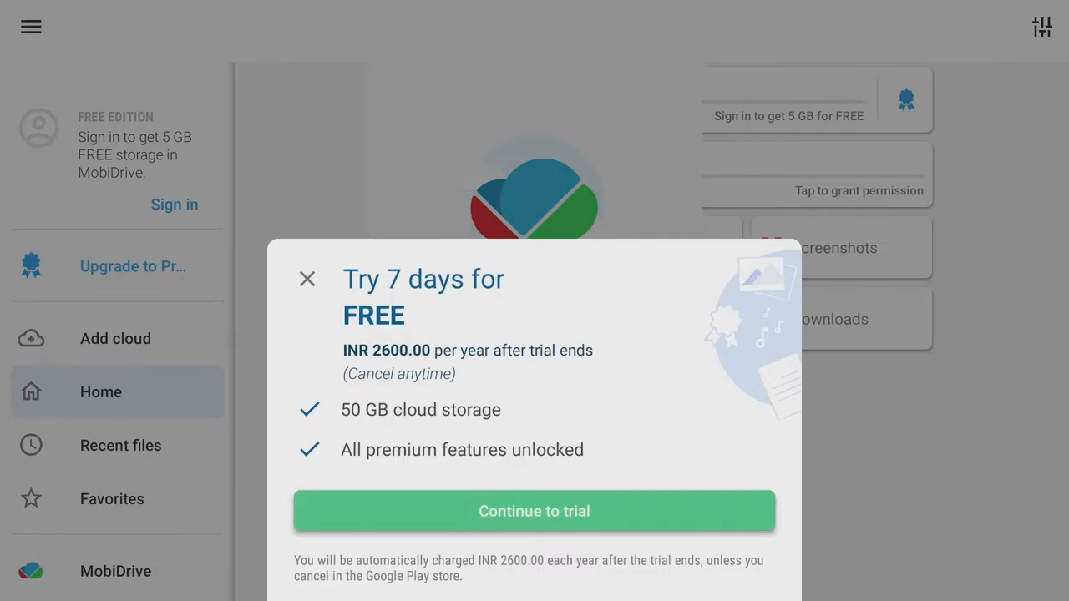
{"action": "left_click", "coordinate": [307, 277]}
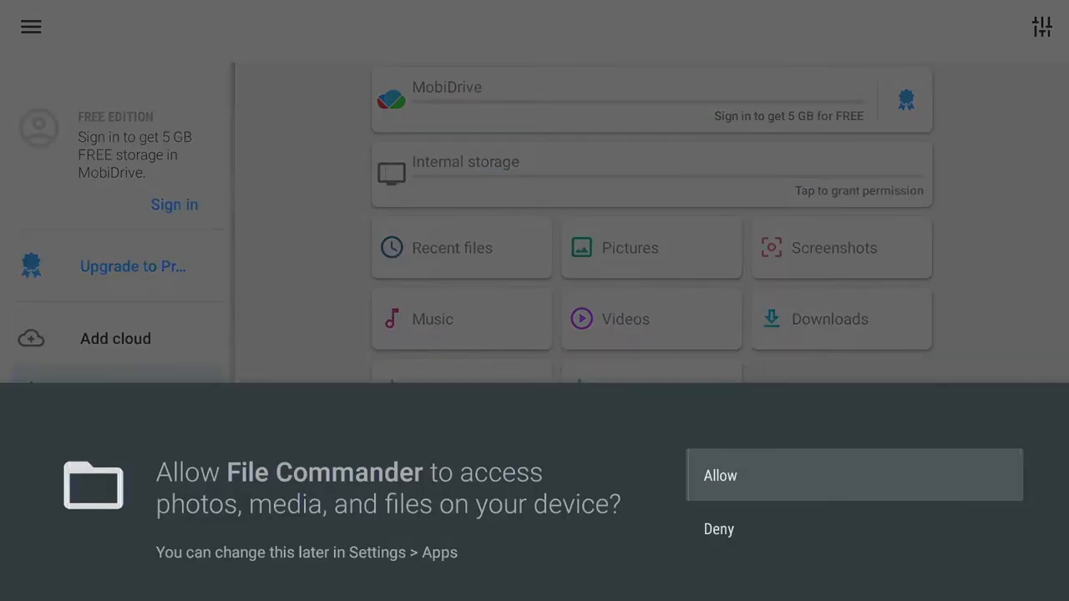
{"action": "left_click", "coordinate": [853, 474]}
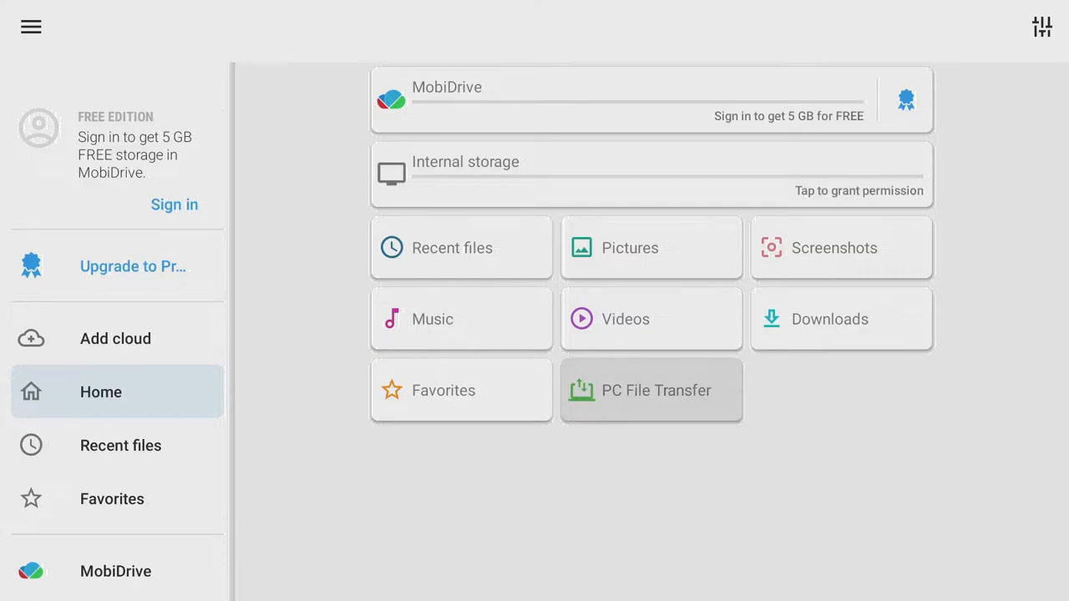
Switch PC File Transfer ON so the TV's storage opens in a computer browser.
{"action": "left_click", "coordinate": [652, 391]}
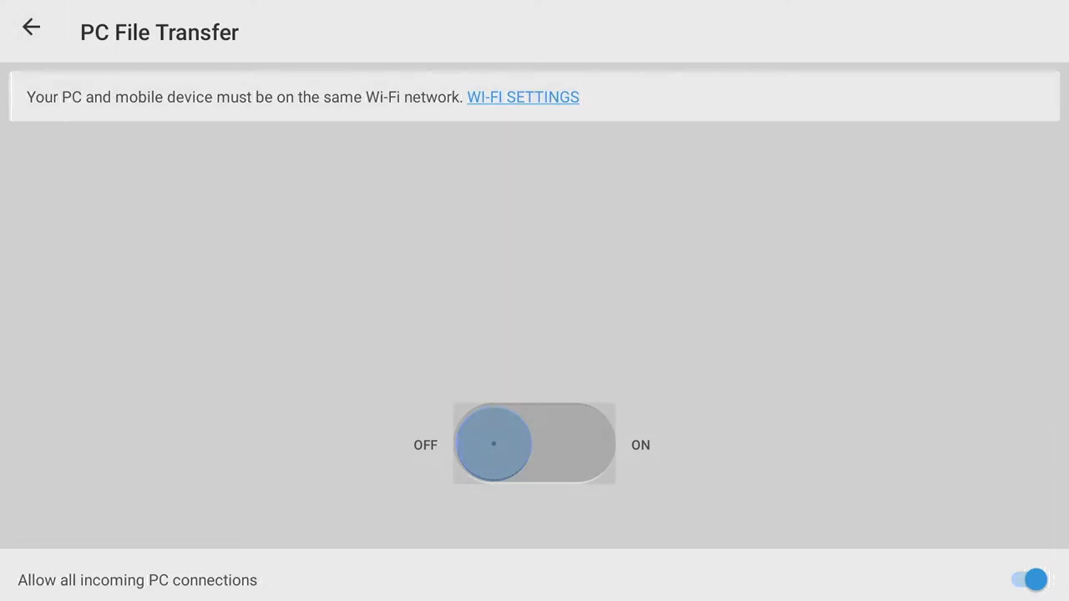
{"action": "left_click", "coordinate": [535, 444]}
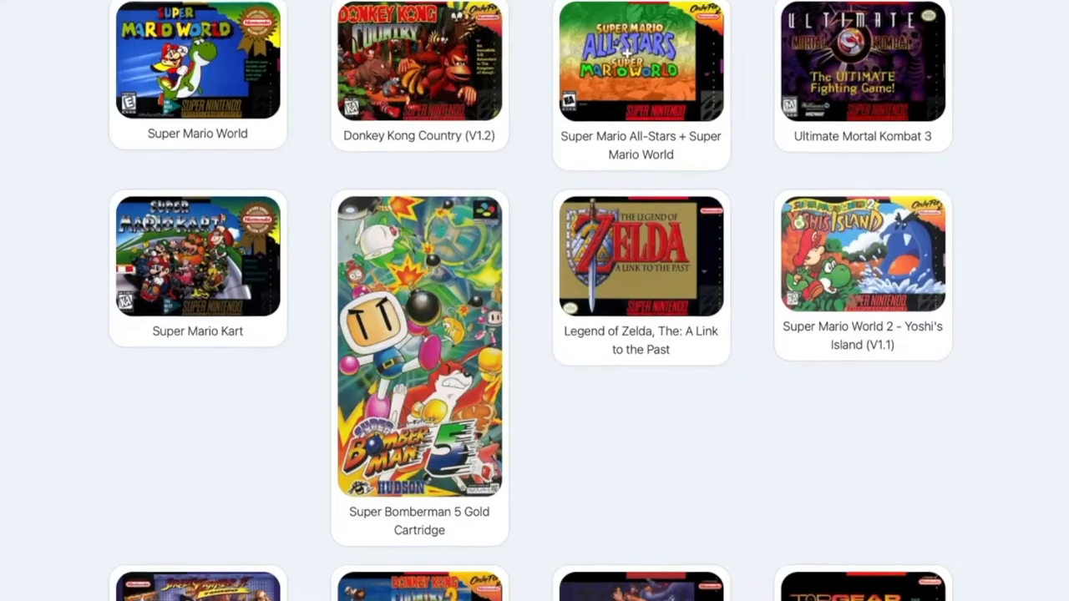
{"action": "scroll", "scroll_direction": "down", "scroll_amount": 3}
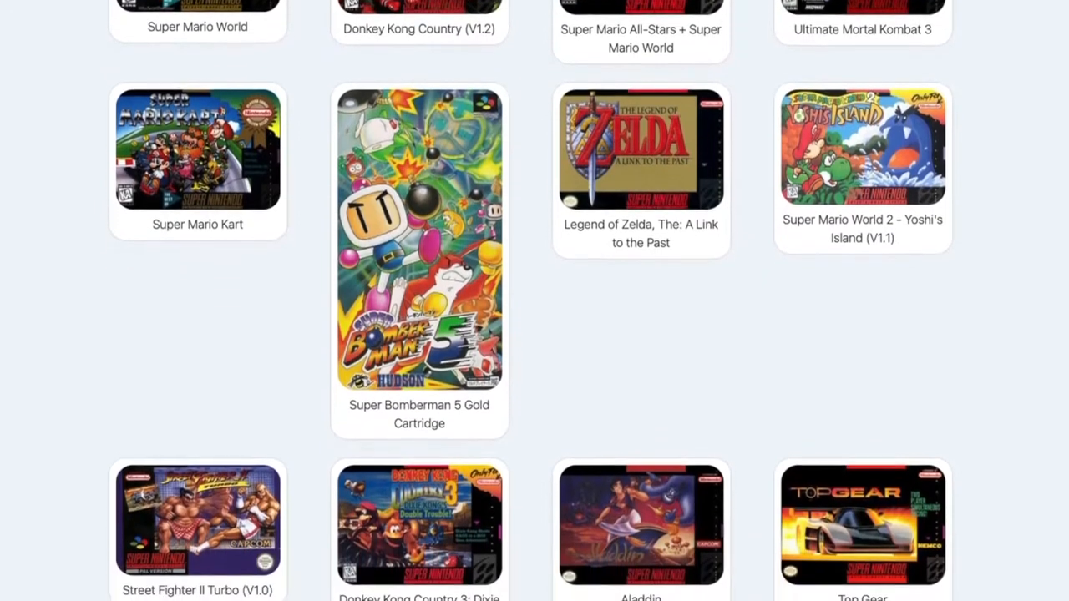
{"action": "scroll", "scroll_direction": "down", "scroll_amount": 3}
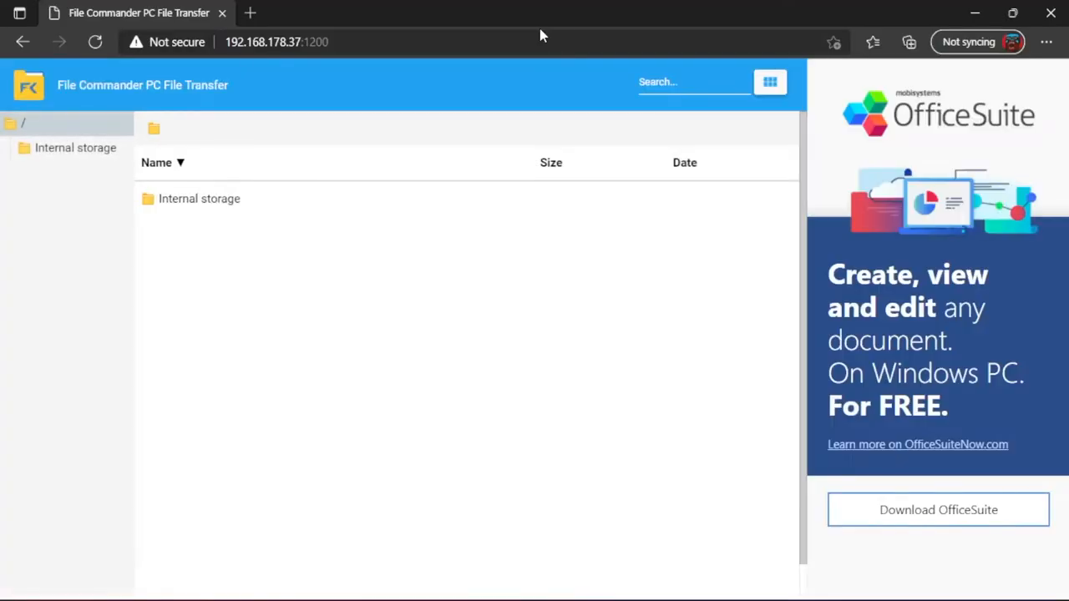
{"action": "mouse_move", "coordinate": [220, 207]}
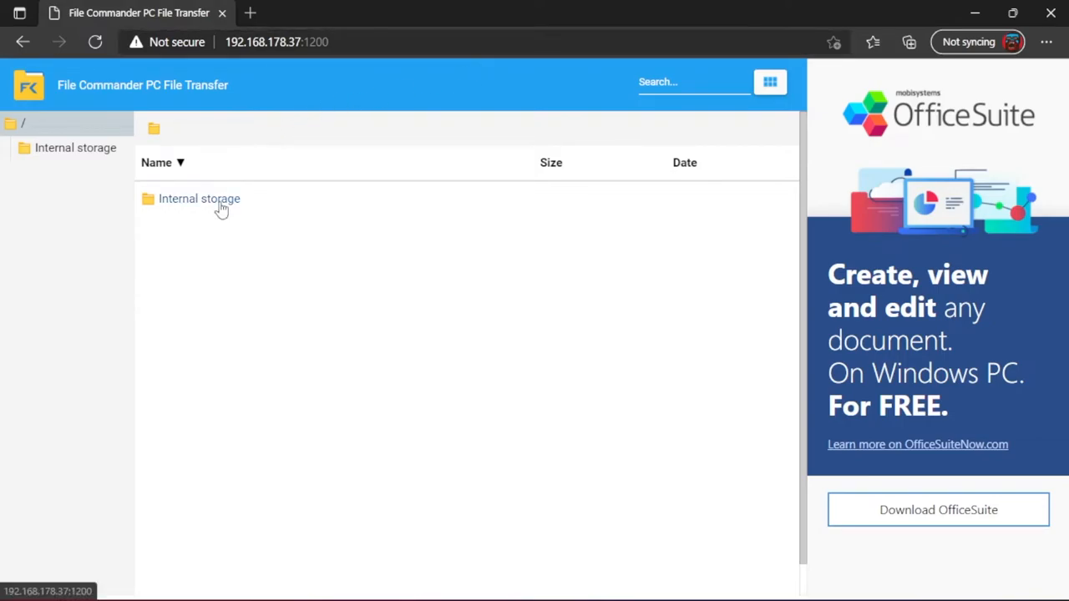
Create a 'games' folder inside the RetroArch folder on internal storage.
{"action": "left_click", "coordinate": [198, 199]}
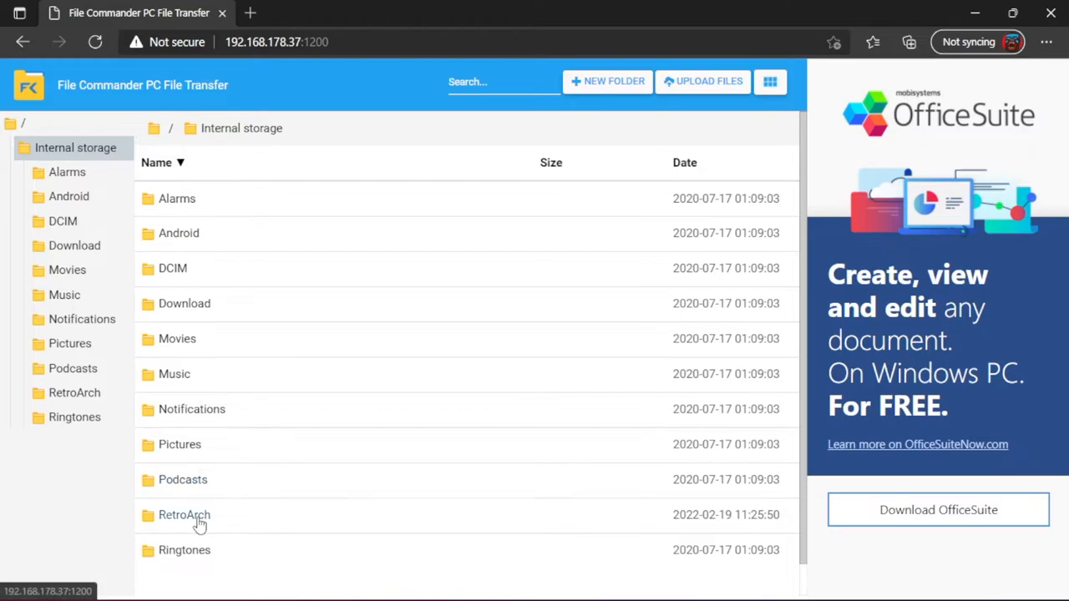
{"action": "double_click", "coordinate": [184, 514]}
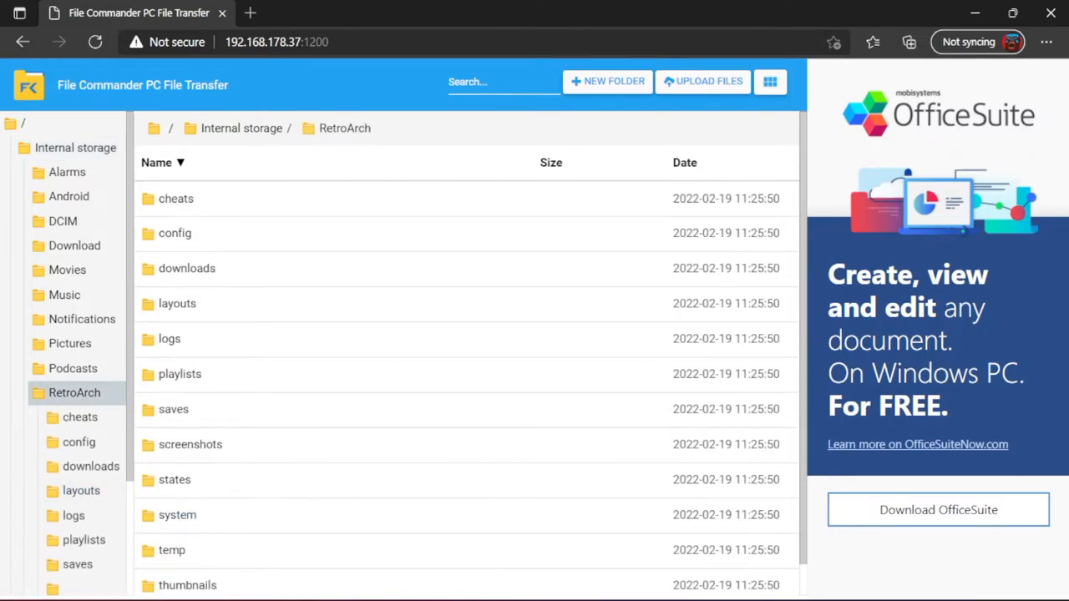
{"action": "mouse_move", "coordinate": [309, 232]}
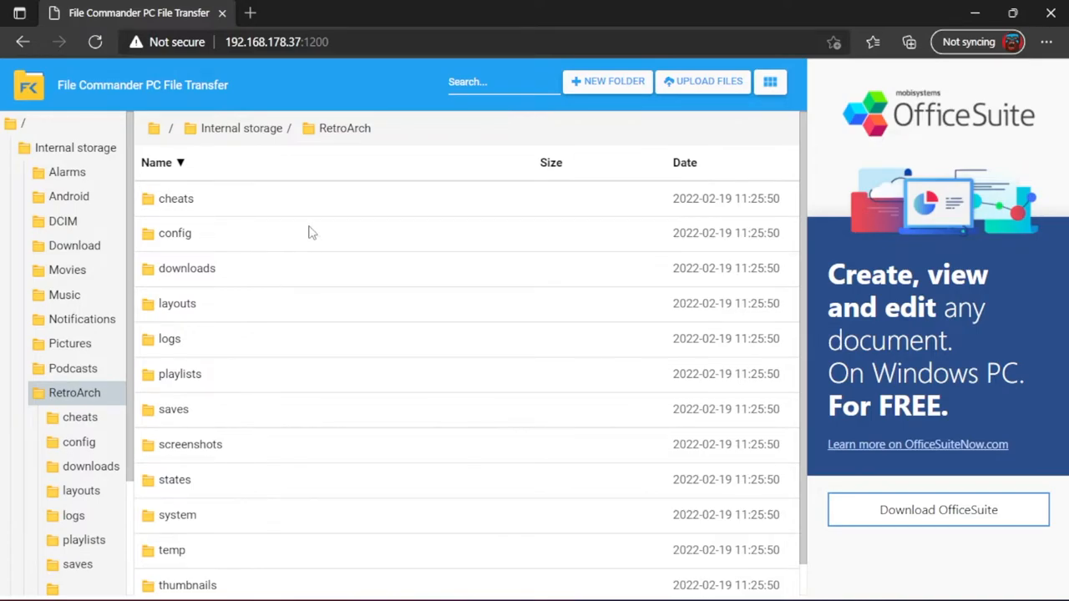
{"action": "left_click", "coordinate": [607, 80]}
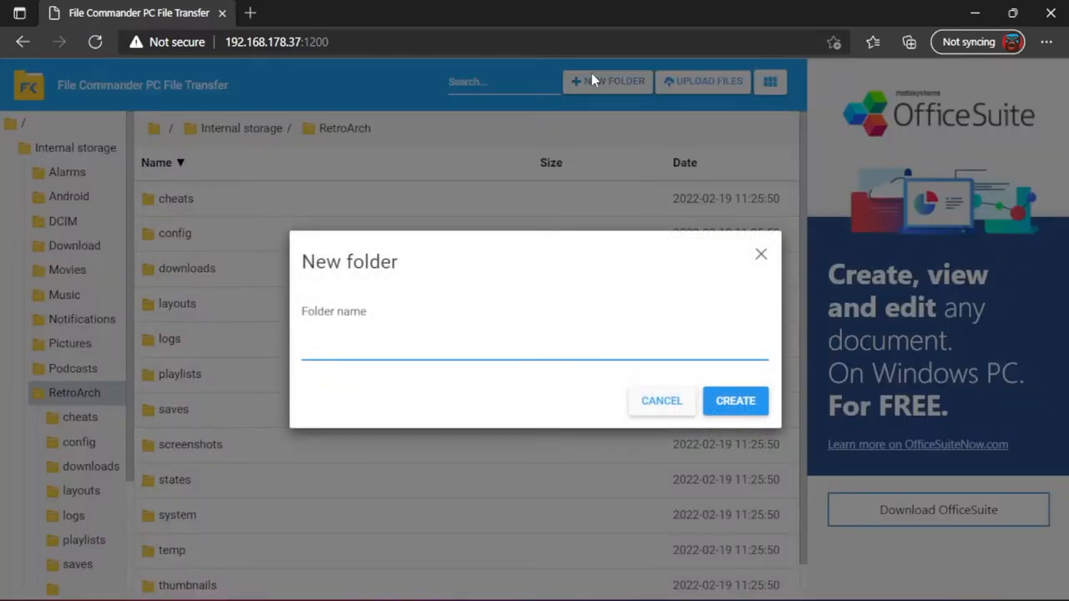
{"action": "left_click", "coordinate": [661, 401]}
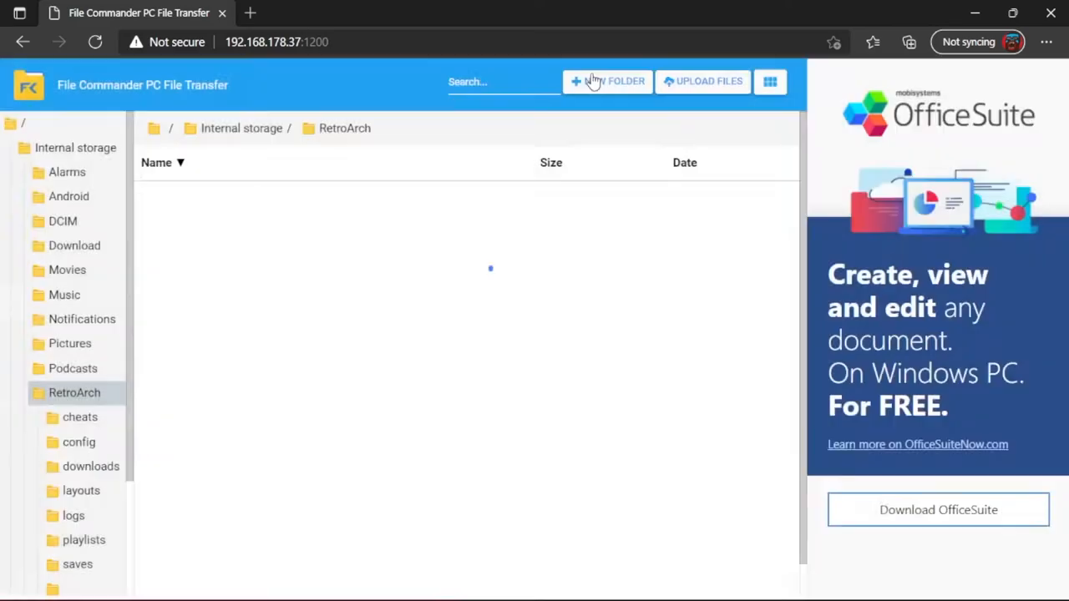
{"action": "left_click", "coordinate": [73, 392]}
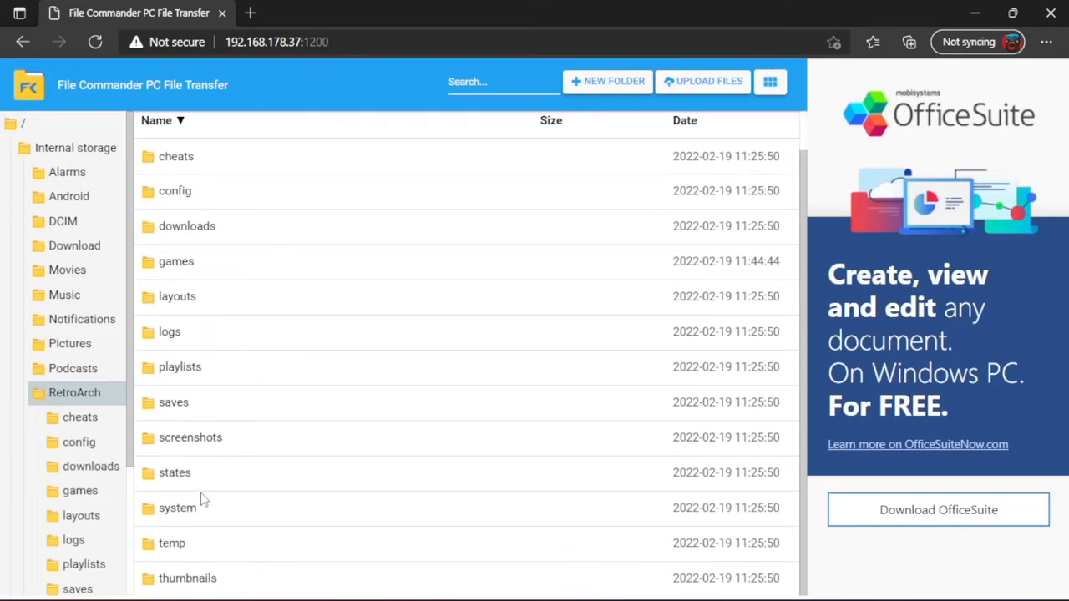
Choose all seven ROM files from Desktop\Games\SNES for upload into RetroArch/games.
{"action": "left_click", "coordinate": [81, 491]}
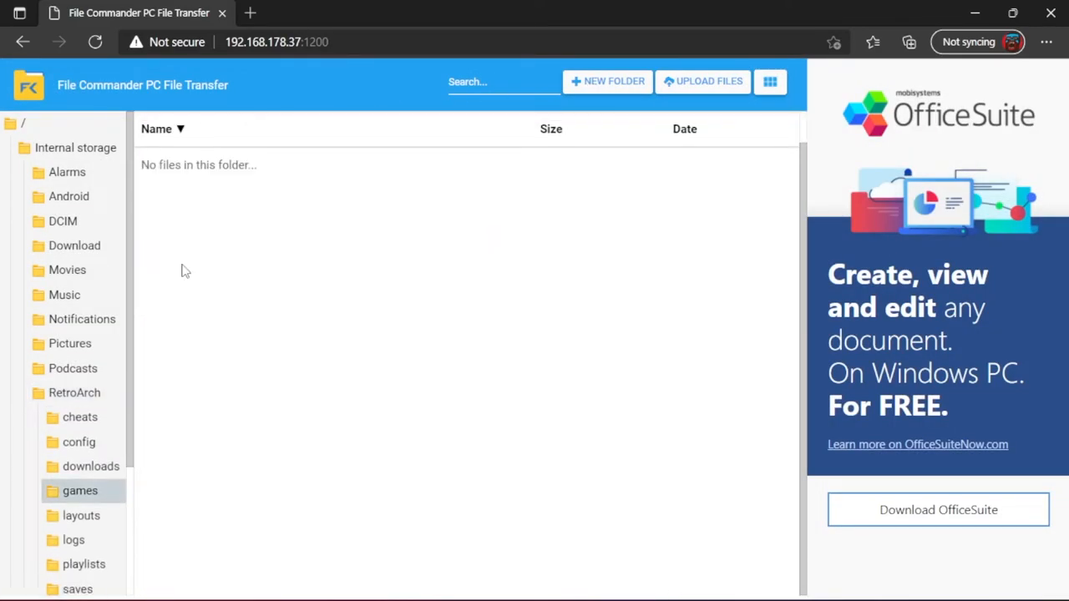
{"action": "left_click", "coordinate": [708, 80]}
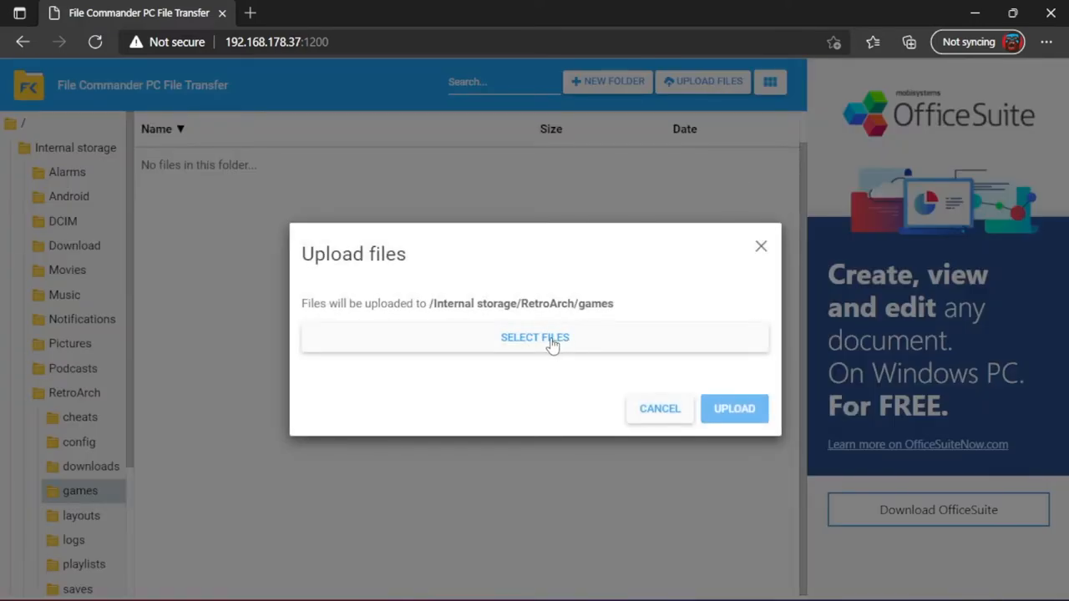
{"action": "left_click", "coordinate": [535, 337]}
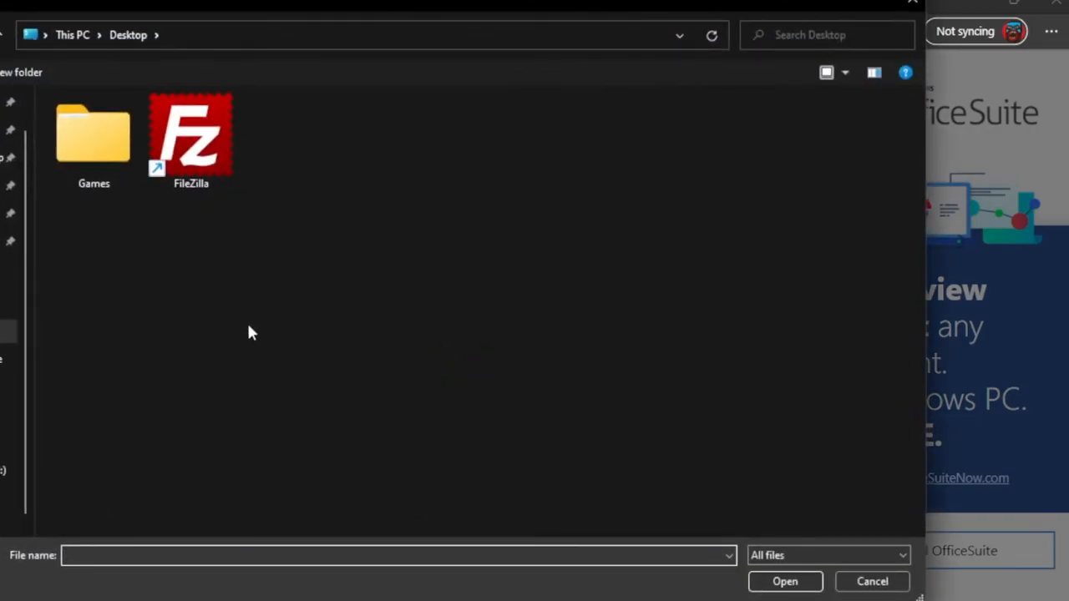
{"action": "double_click", "coordinate": [94, 133]}
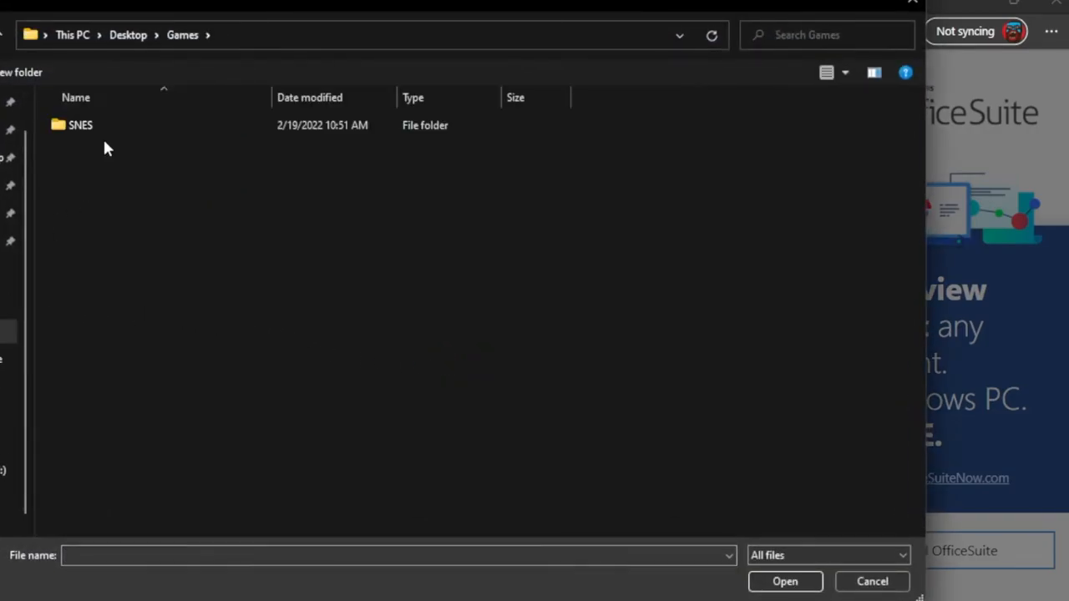
{"action": "double_click", "coordinate": [80, 123]}
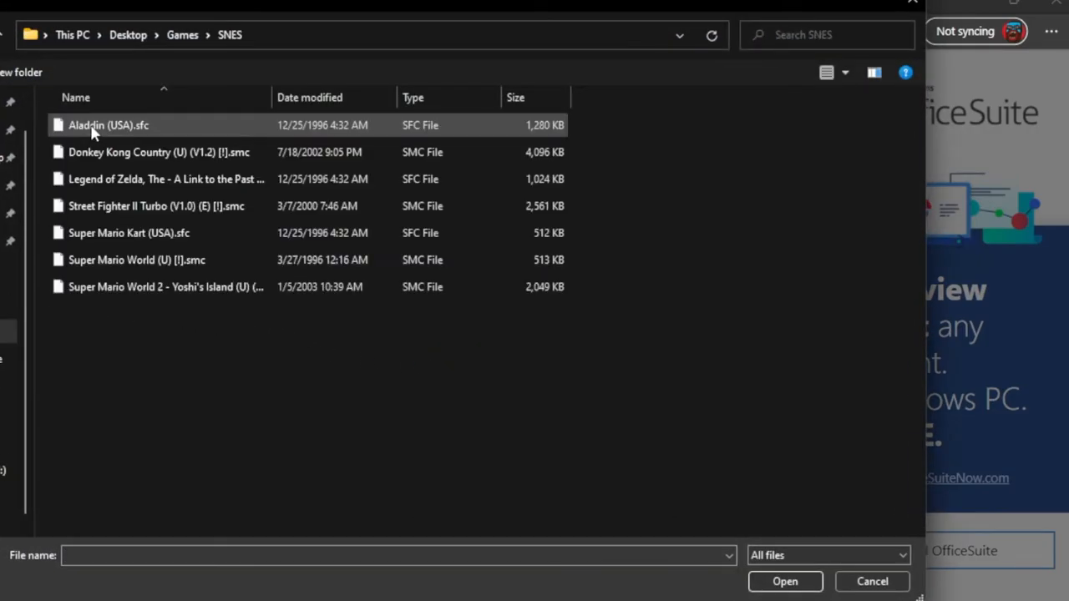
{"action": "key", "text": "ctrl+a"}
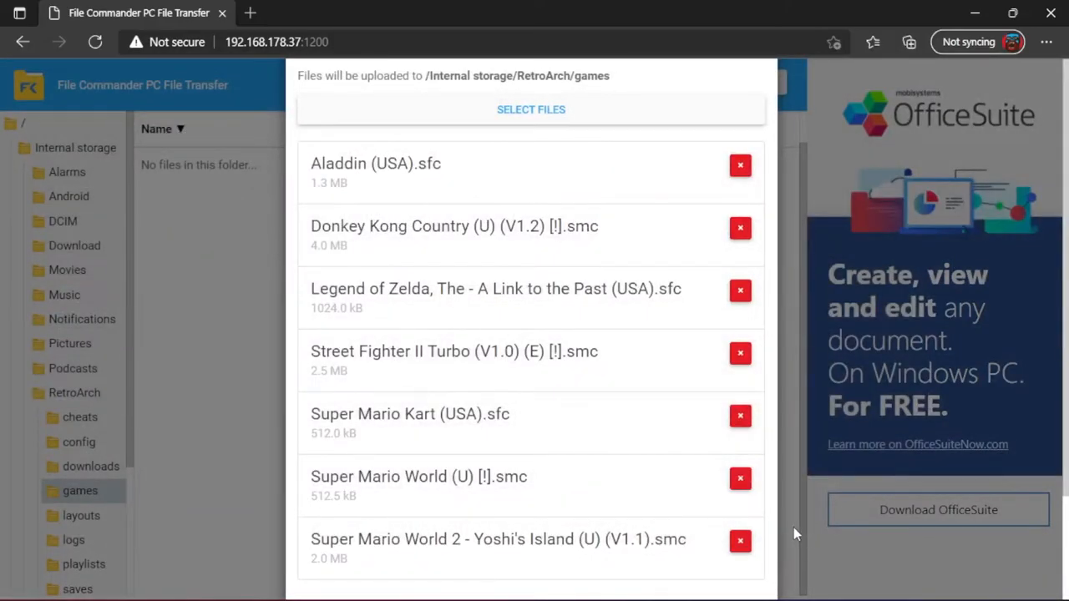
Upload the selected SNES ROMs and dismiss the finished-upload notice.
{"action": "scroll", "scroll_direction": "down", "scroll_amount": 3}
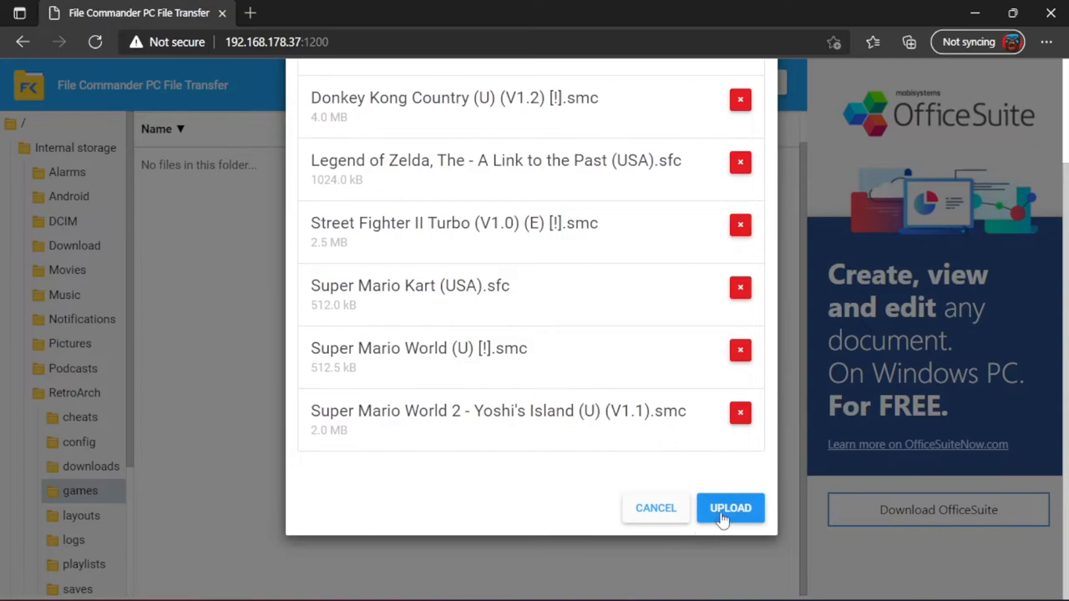
{"action": "left_click", "coordinate": [730, 508]}
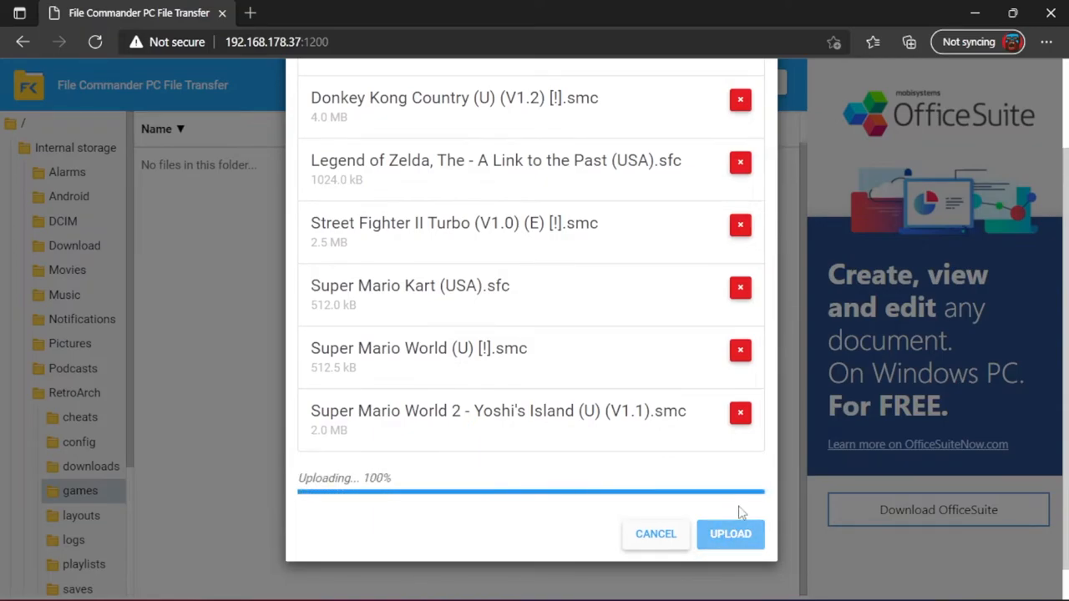
{"action": "left_click", "coordinate": [730, 535]}
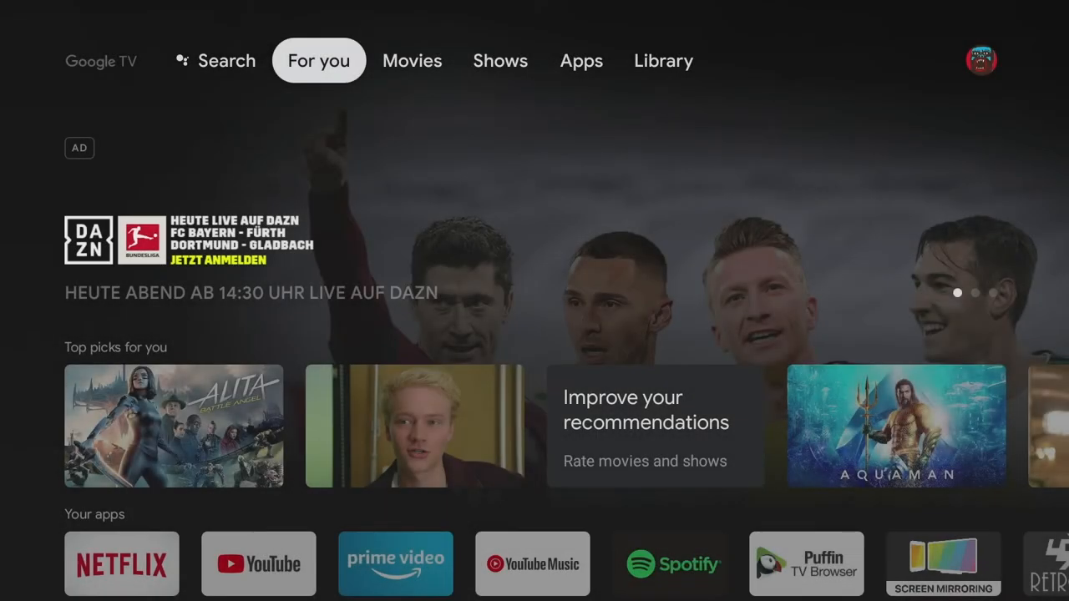
Launch RetroArch from Your apps and reach the Import Content options after checking the games folder.
{"action": "scroll", "scroll_direction": "down", "scroll_amount": 3}
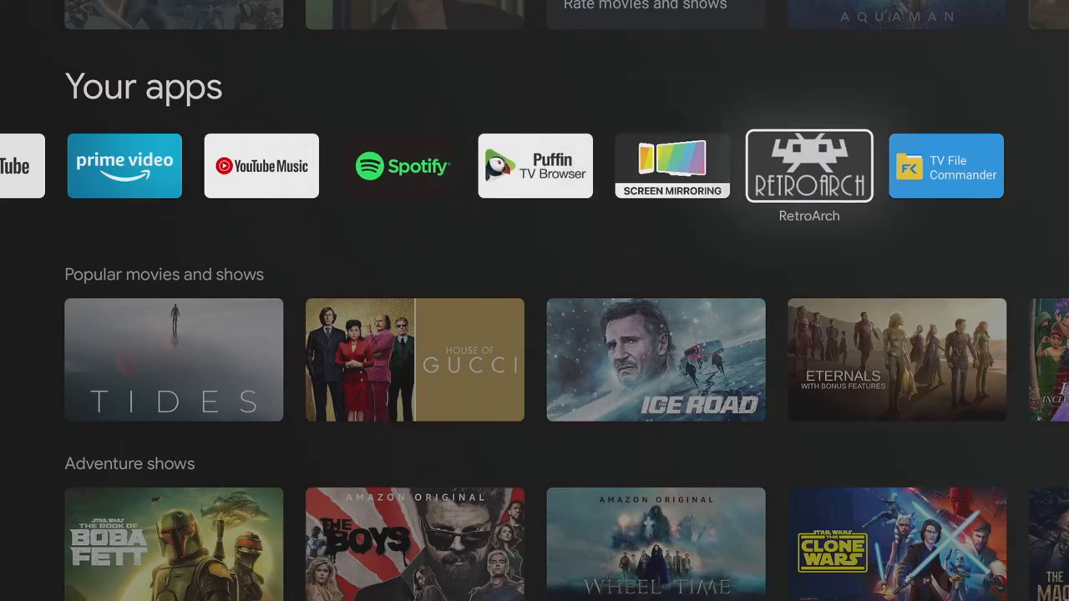
{"action": "left_click", "coordinate": [808, 166]}
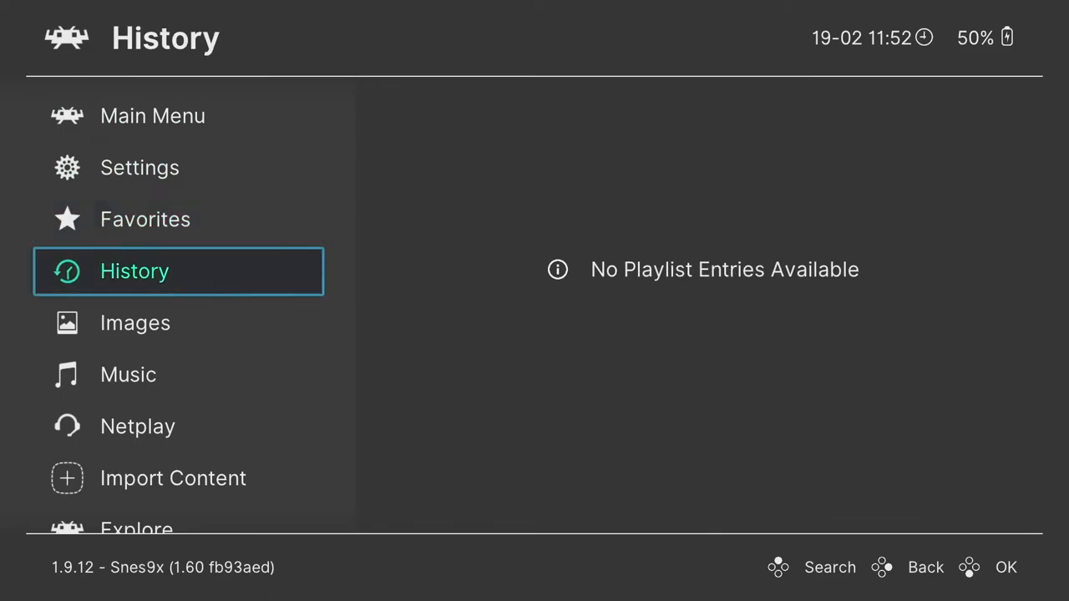
{"action": "left_click", "coordinate": [174, 477]}
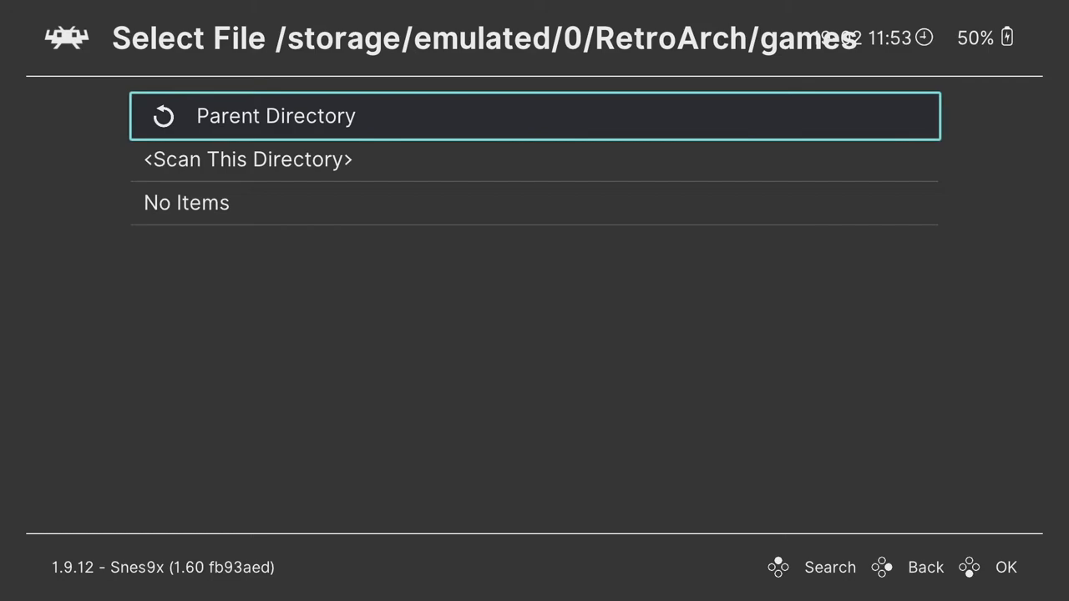
{"action": "key", "text": "Down"}
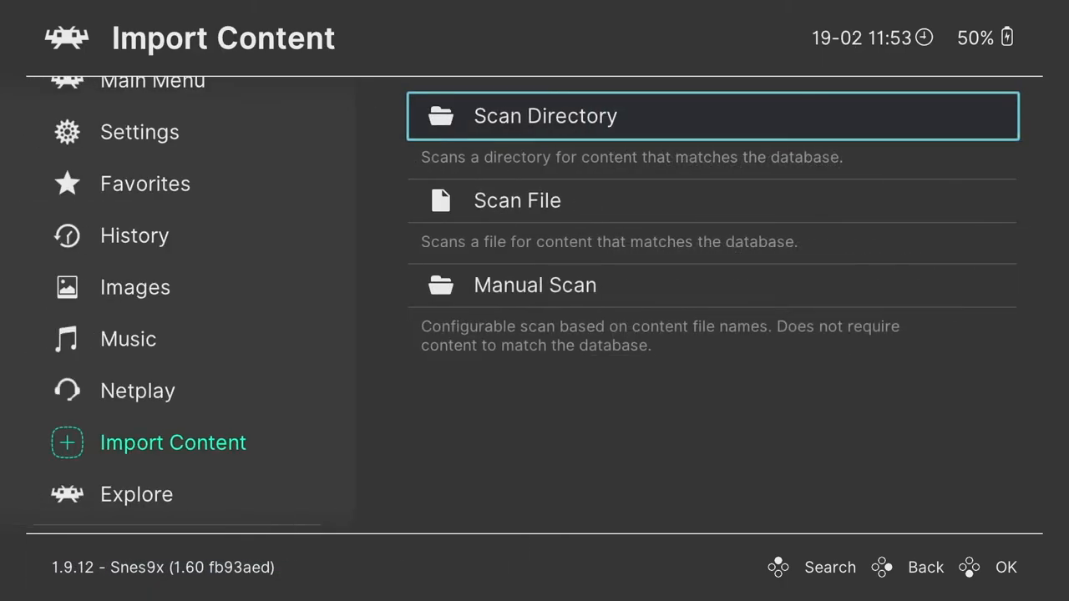
Browse the Load Core list down to the Nintendo - SNES / SFC cores.
{"action": "left_click", "coordinate": [152, 81]}
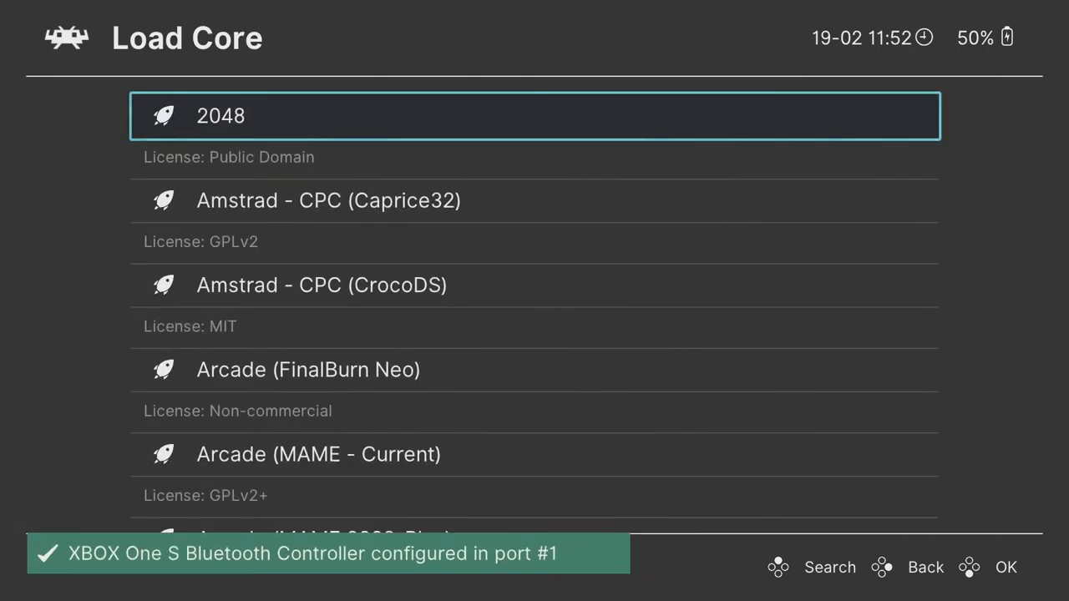
{"action": "scroll", "scroll_direction": "down", "scroll_amount": 3}
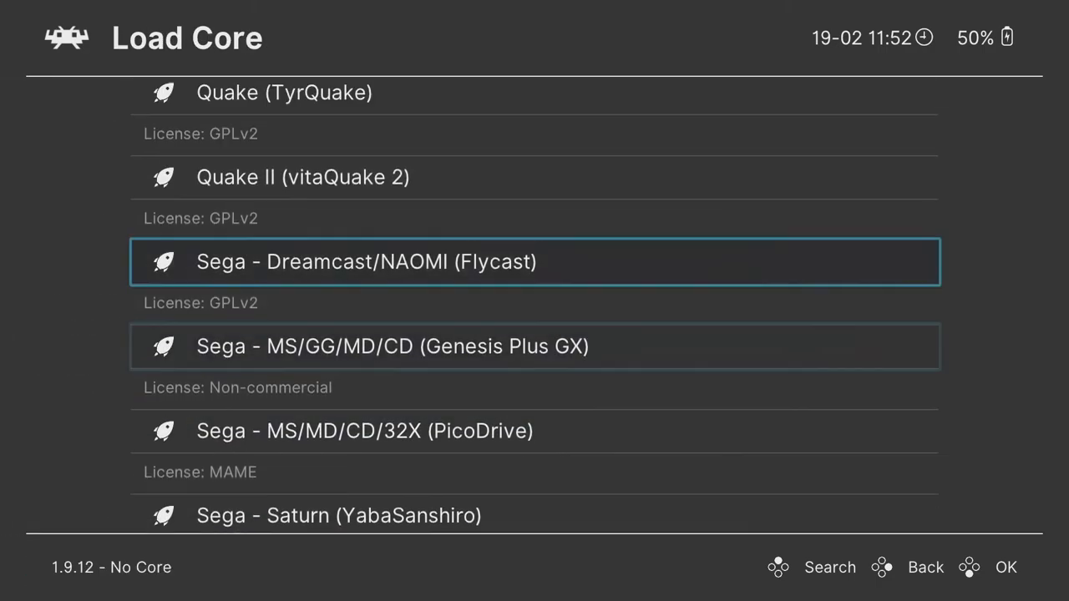
{"action": "scroll", "scroll_direction": "up", "scroll_amount": 3}
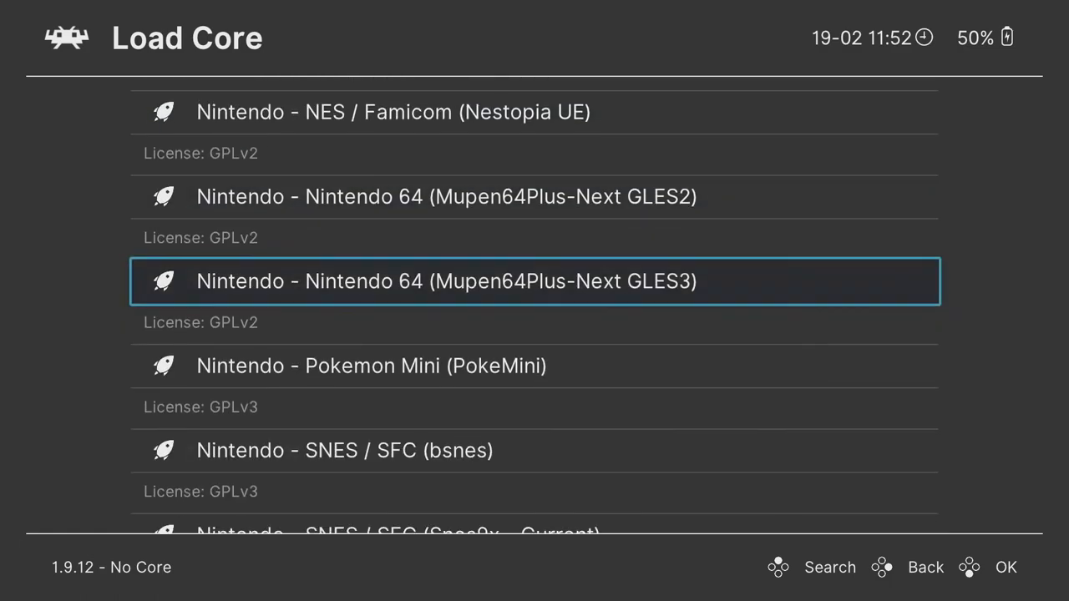
{"action": "scroll", "scroll_direction": "down", "scroll_amount": 3}
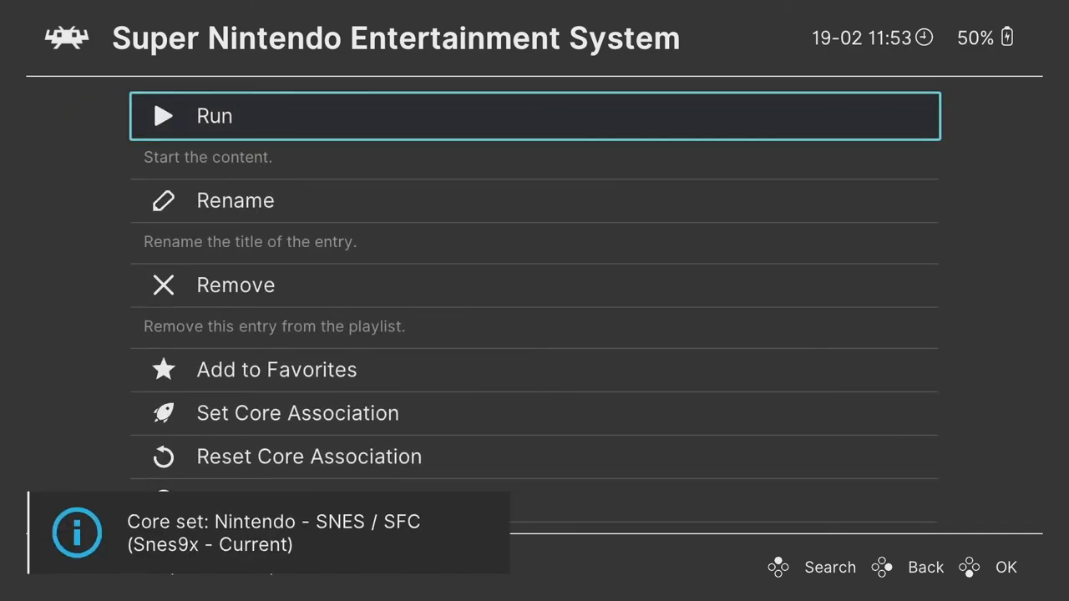
Run the Super Nintendo entry so Zelda: A Link to the Past launches with Snes9x.
{"action": "left_click", "coordinate": [534, 115]}
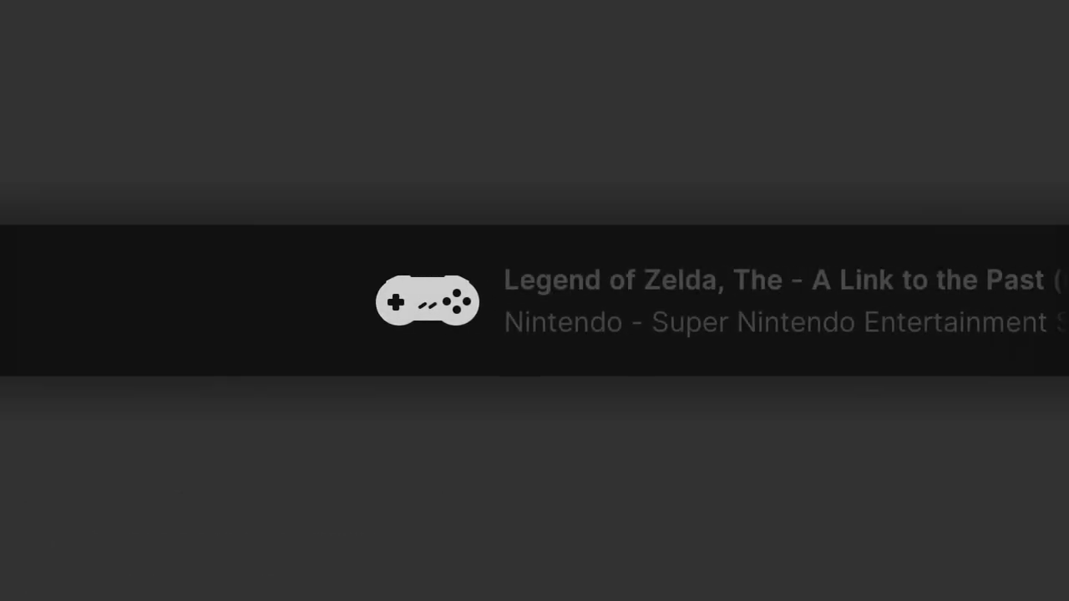